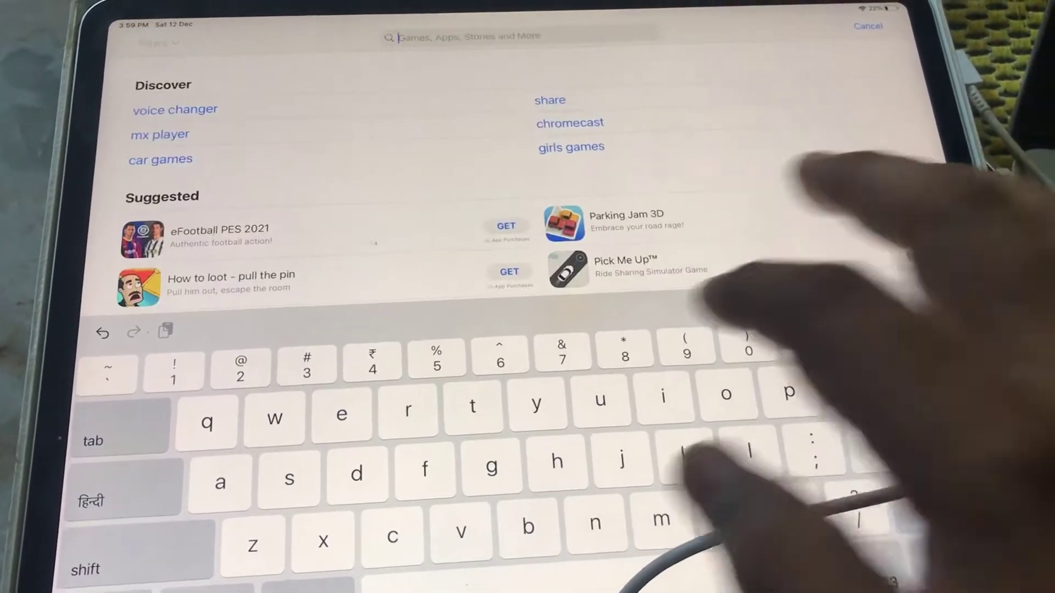
# Search the App Store for 'easy canvas' to list EasyCanvas and EasyCanvas Pro
pyautogui.write('easy')
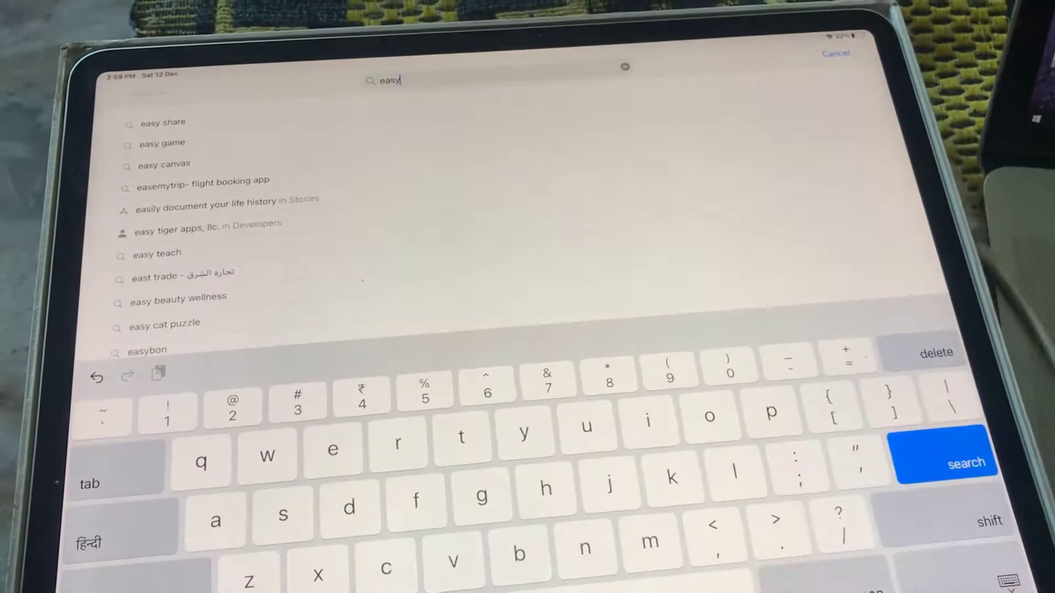
pyautogui.click(166, 164)
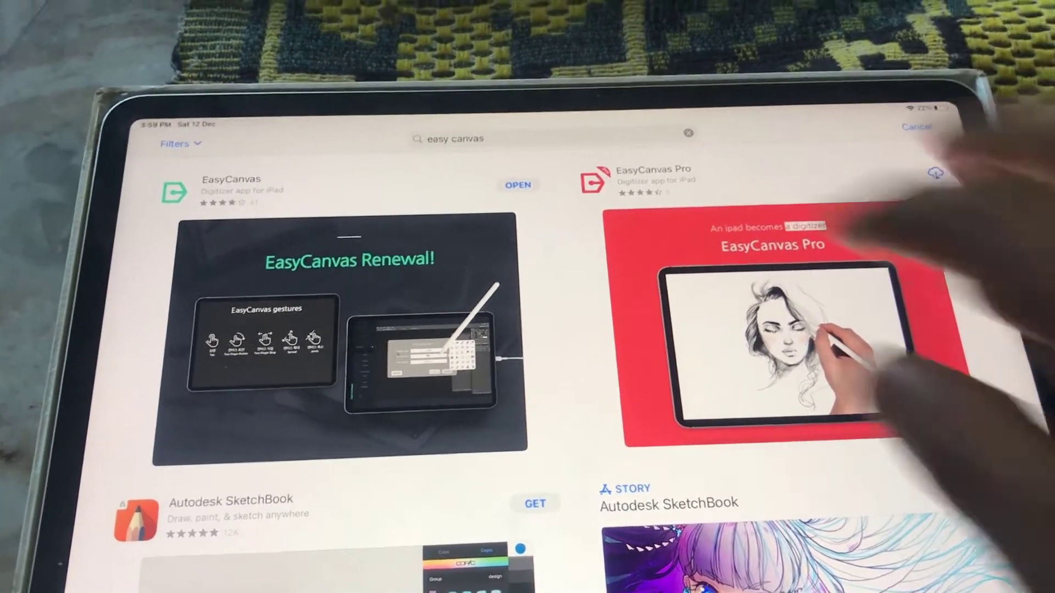
pyautogui.click(519, 184)
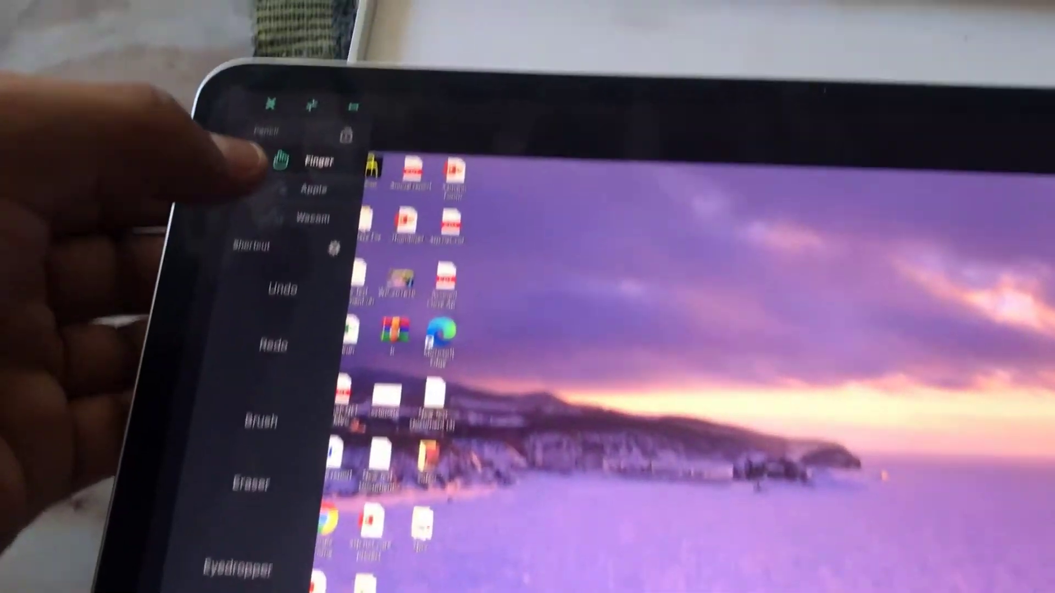
# Choose Wacom instead of Finger as the Pencil input type in EasyCanvas
pyautogui.click(312, 219)
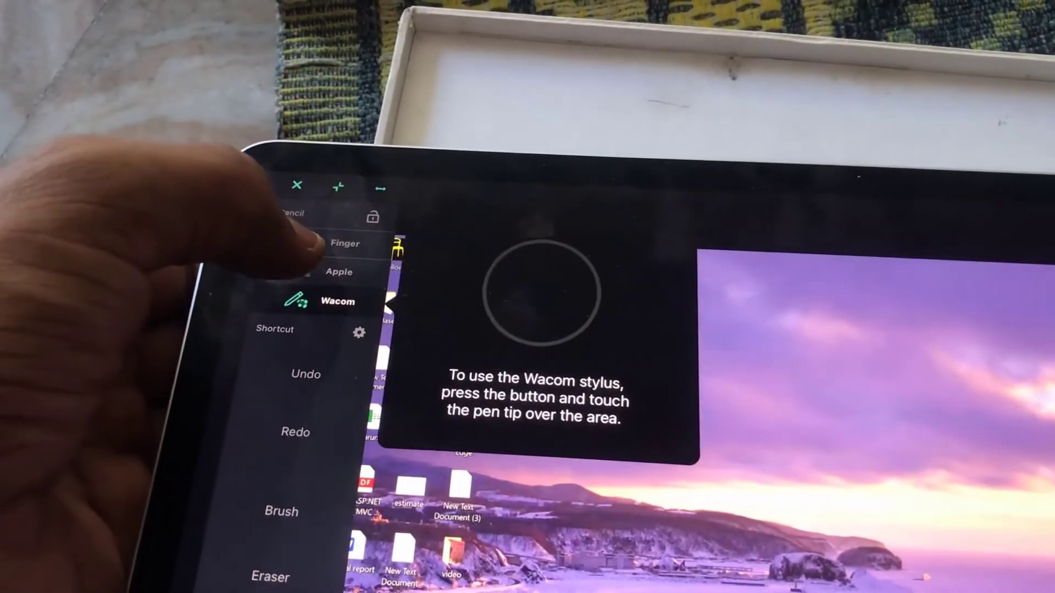